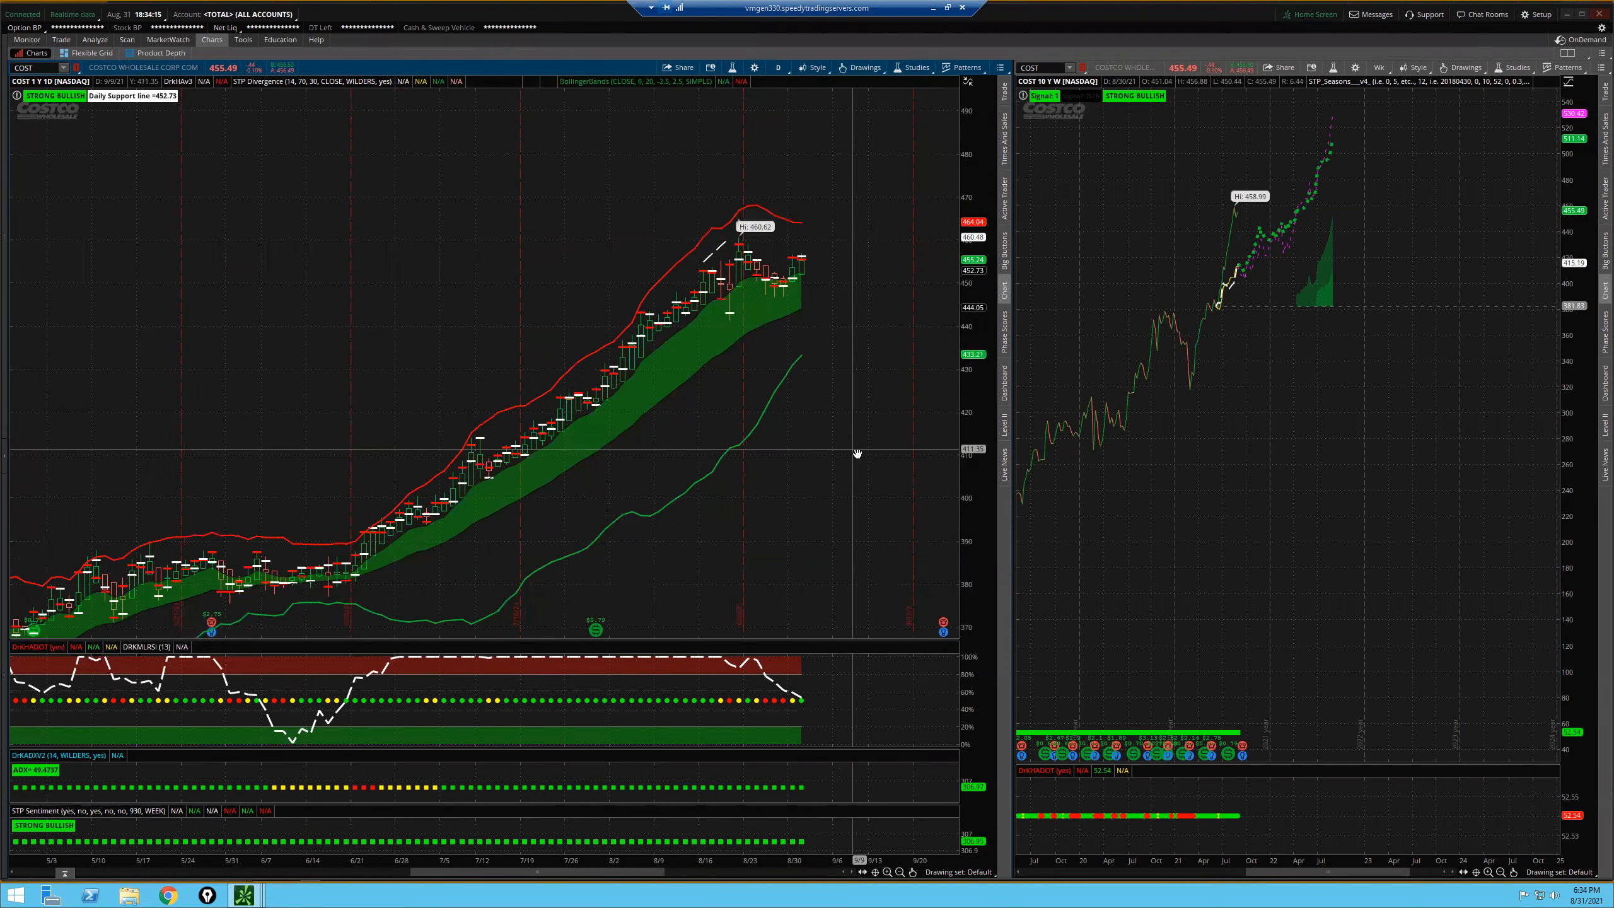
mouse_move(802, 278)
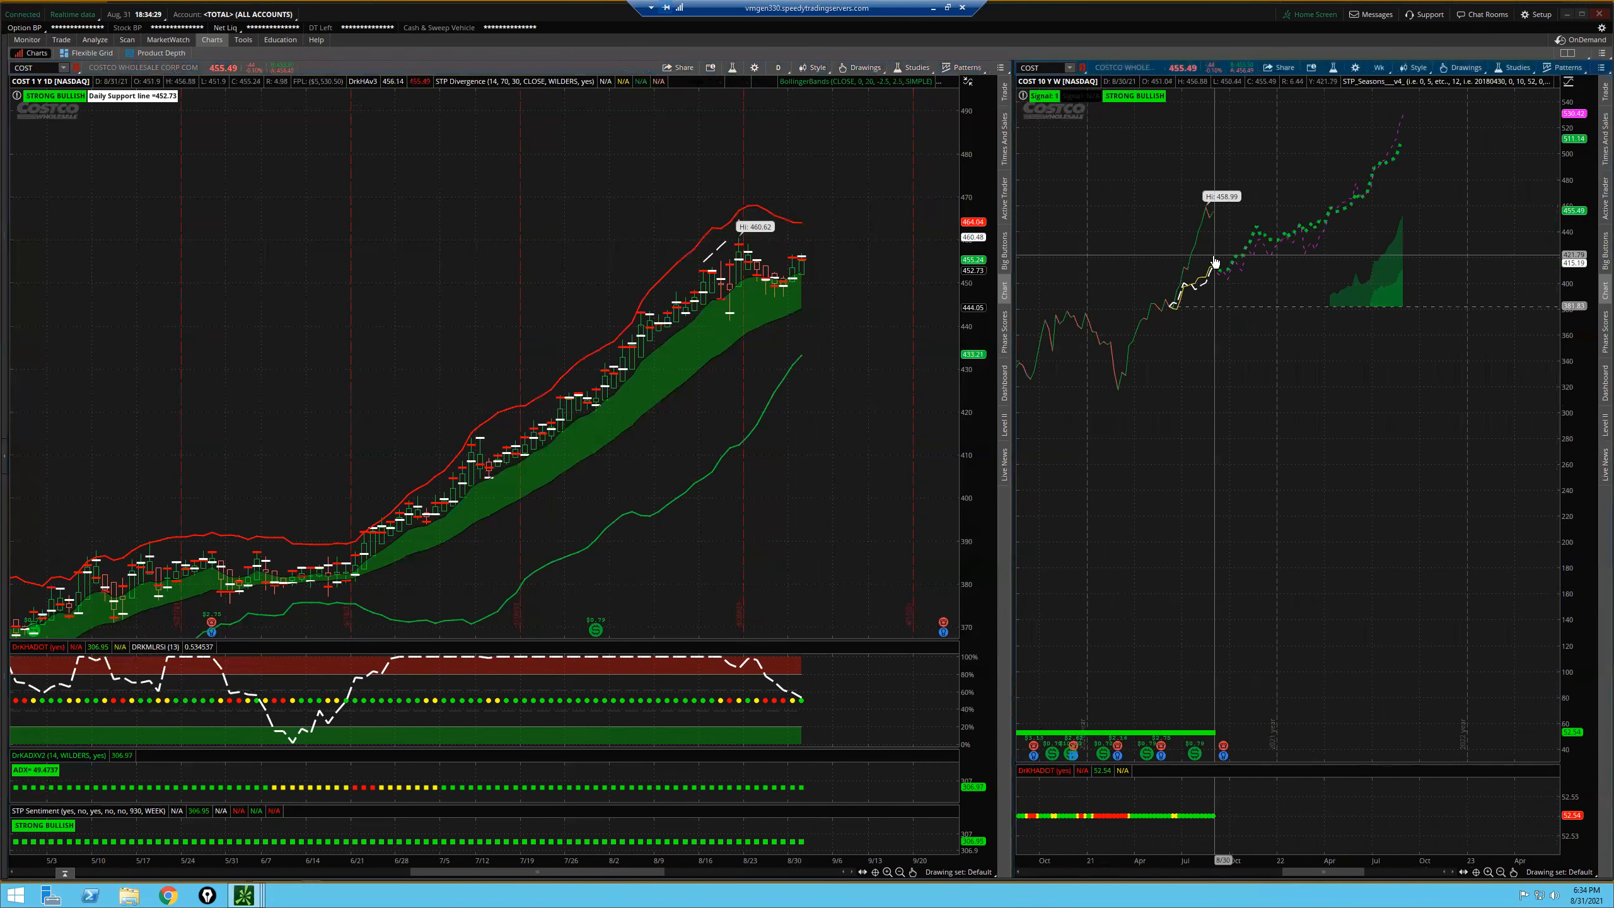
mouse_move(1259, 228)
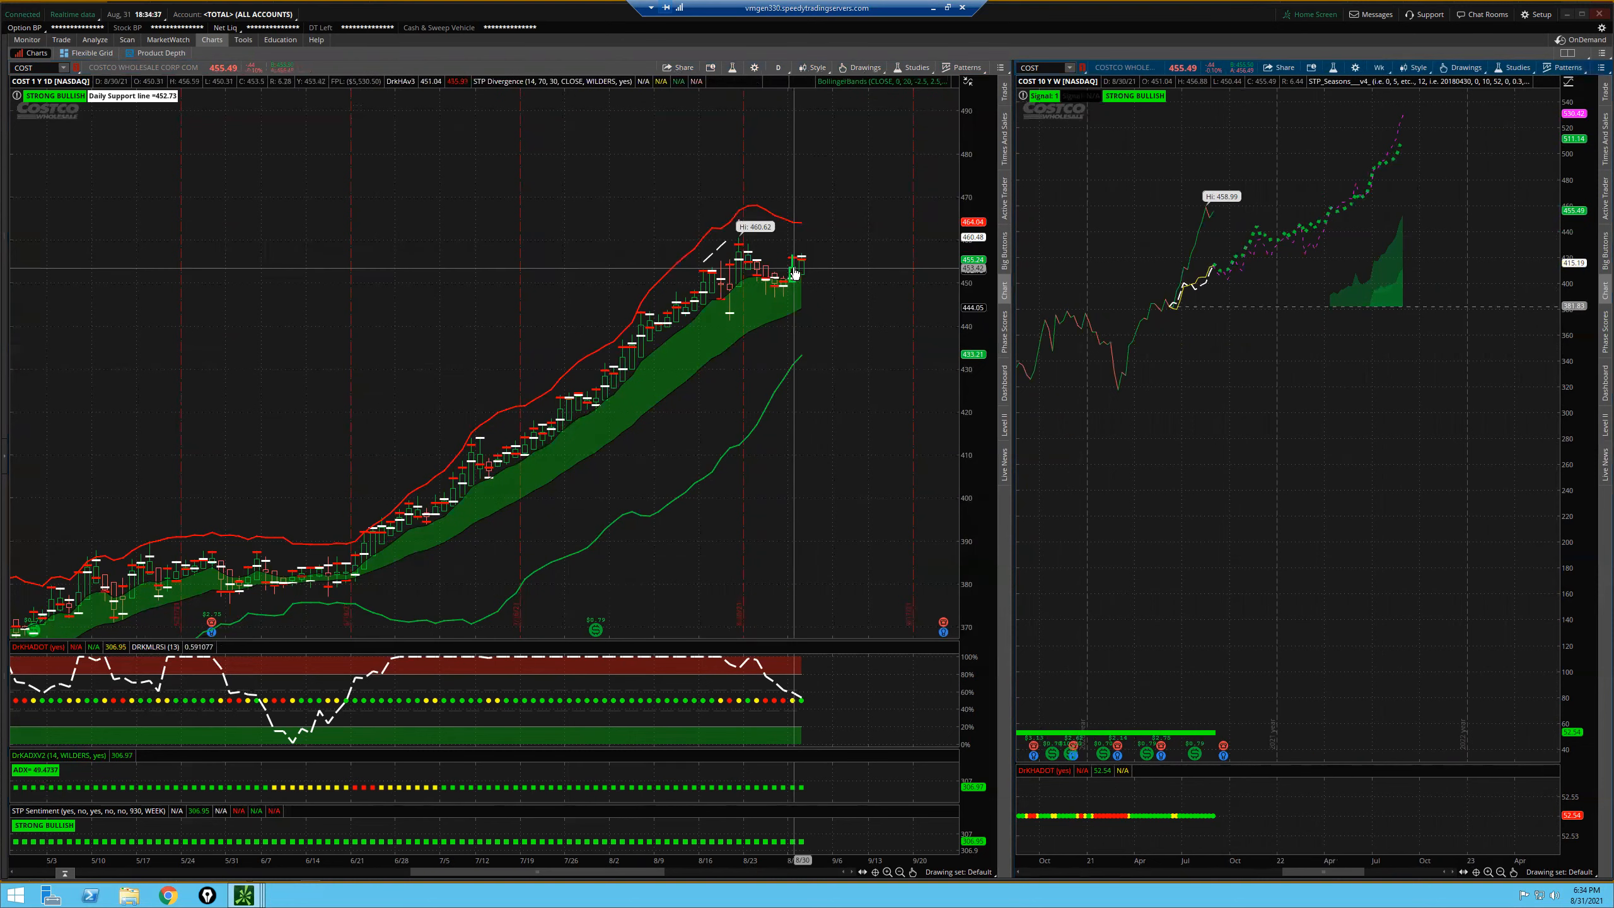
mouse_move(738, 247)
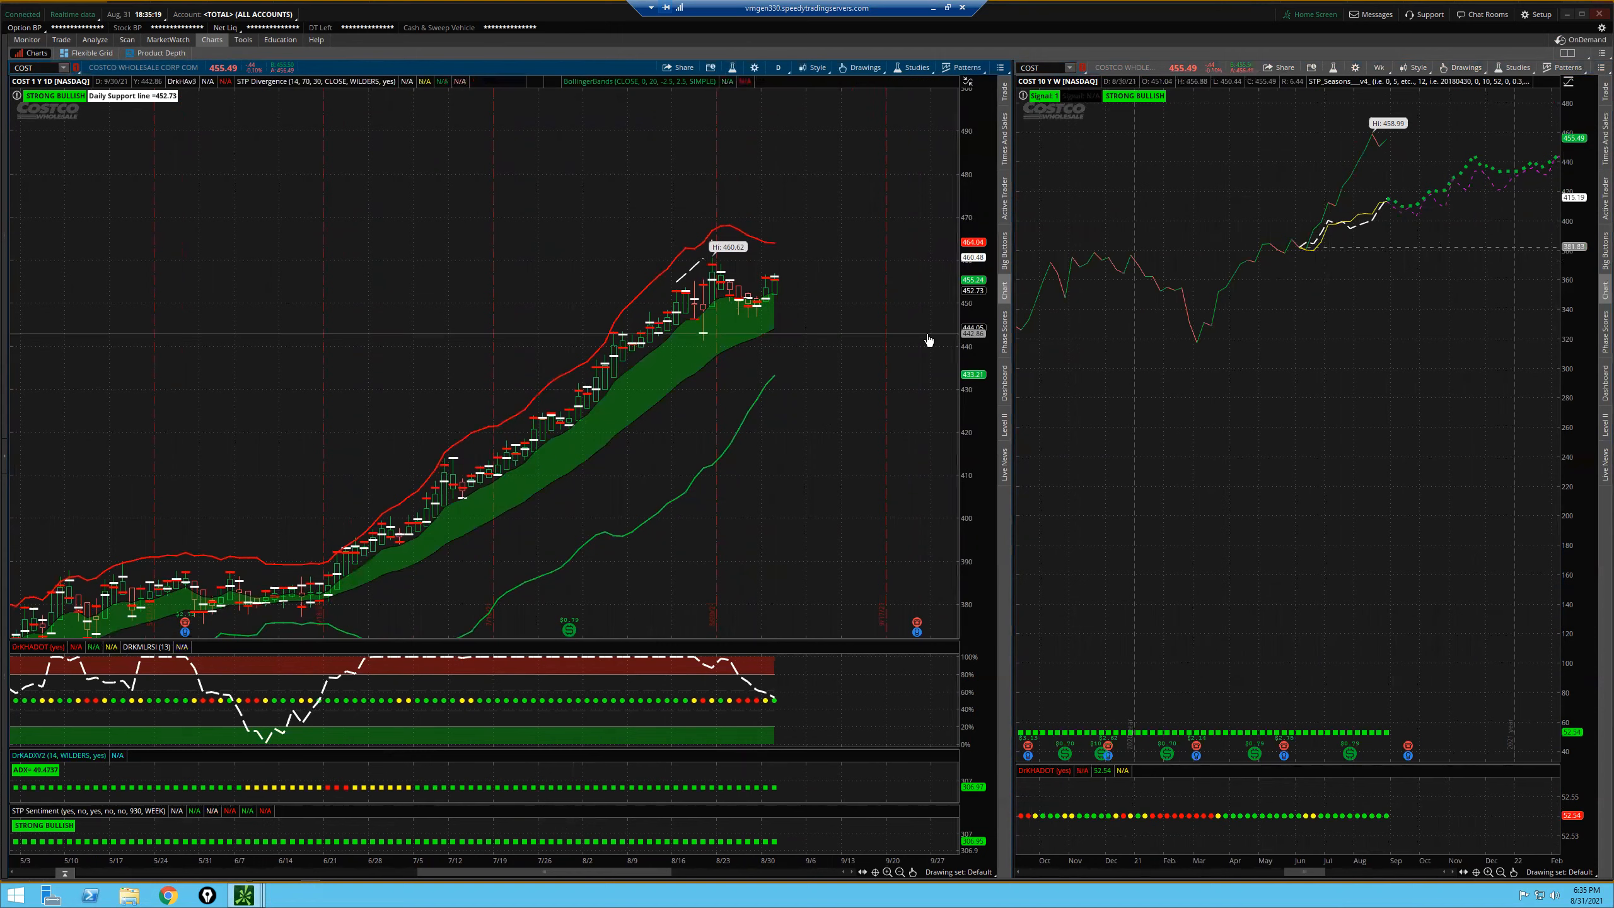
mouse_move(798, 304)
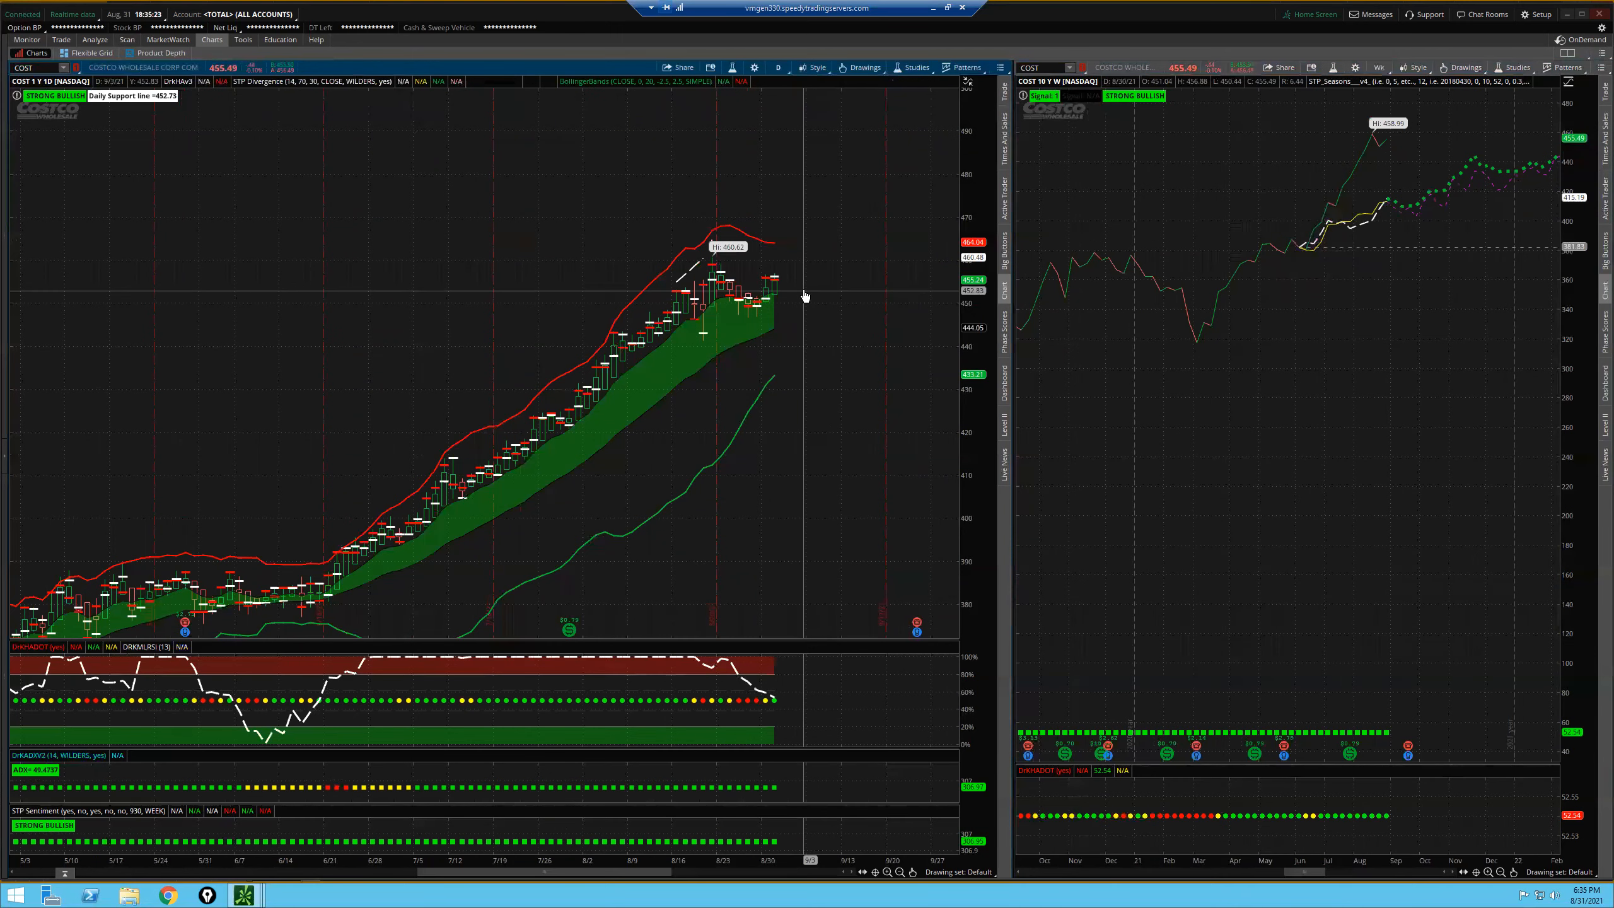
mouse_move(846, 371)
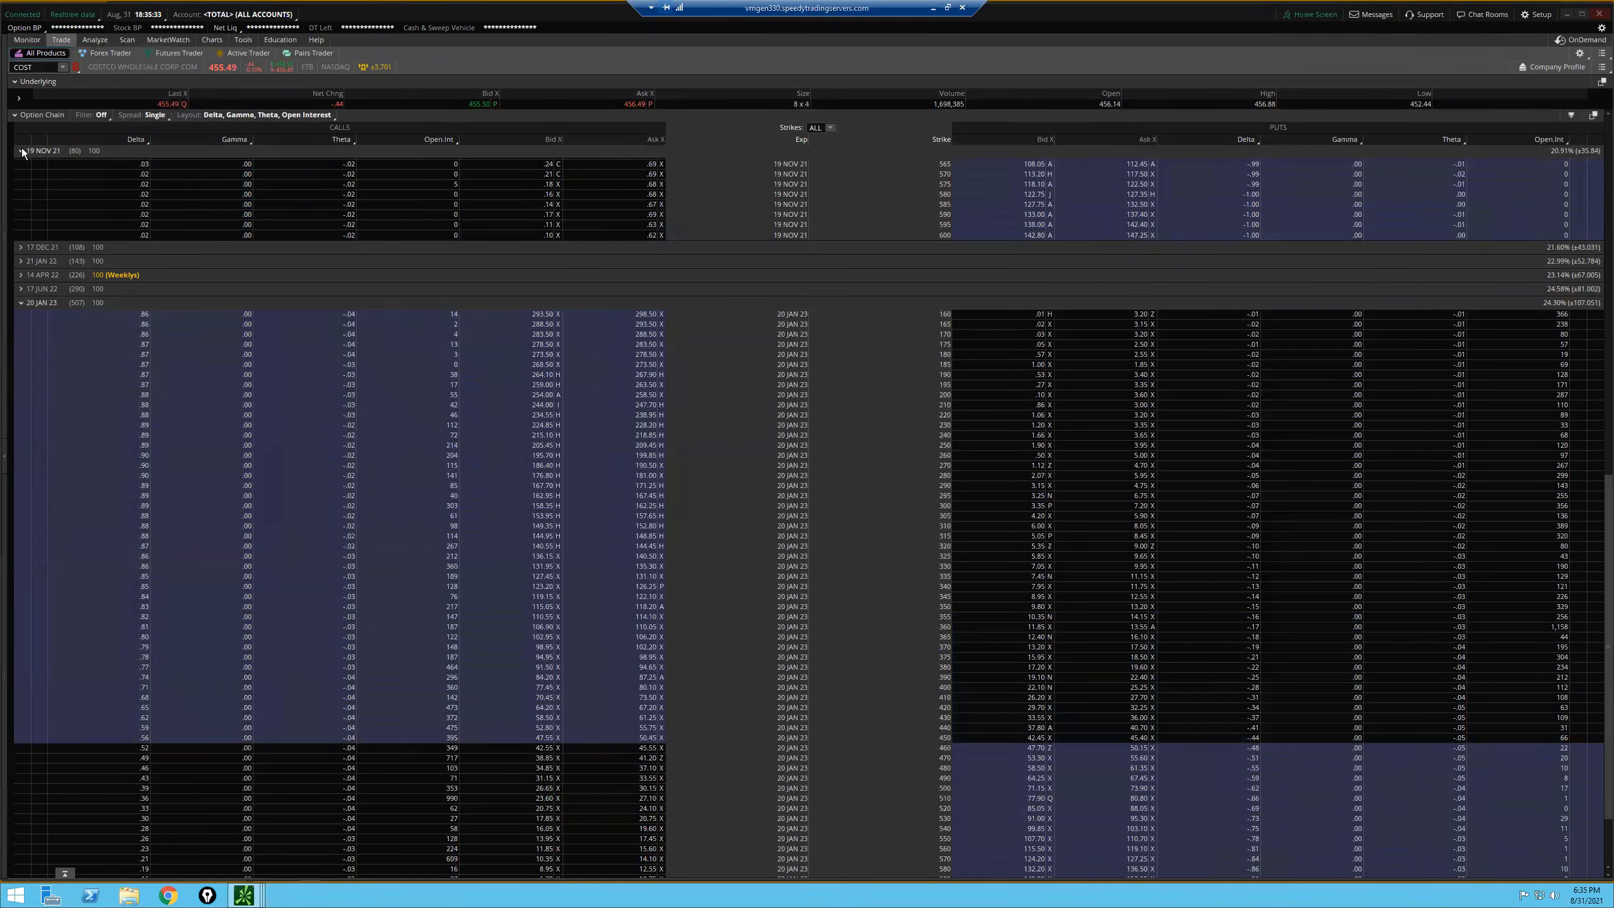
left_click(20, 151)
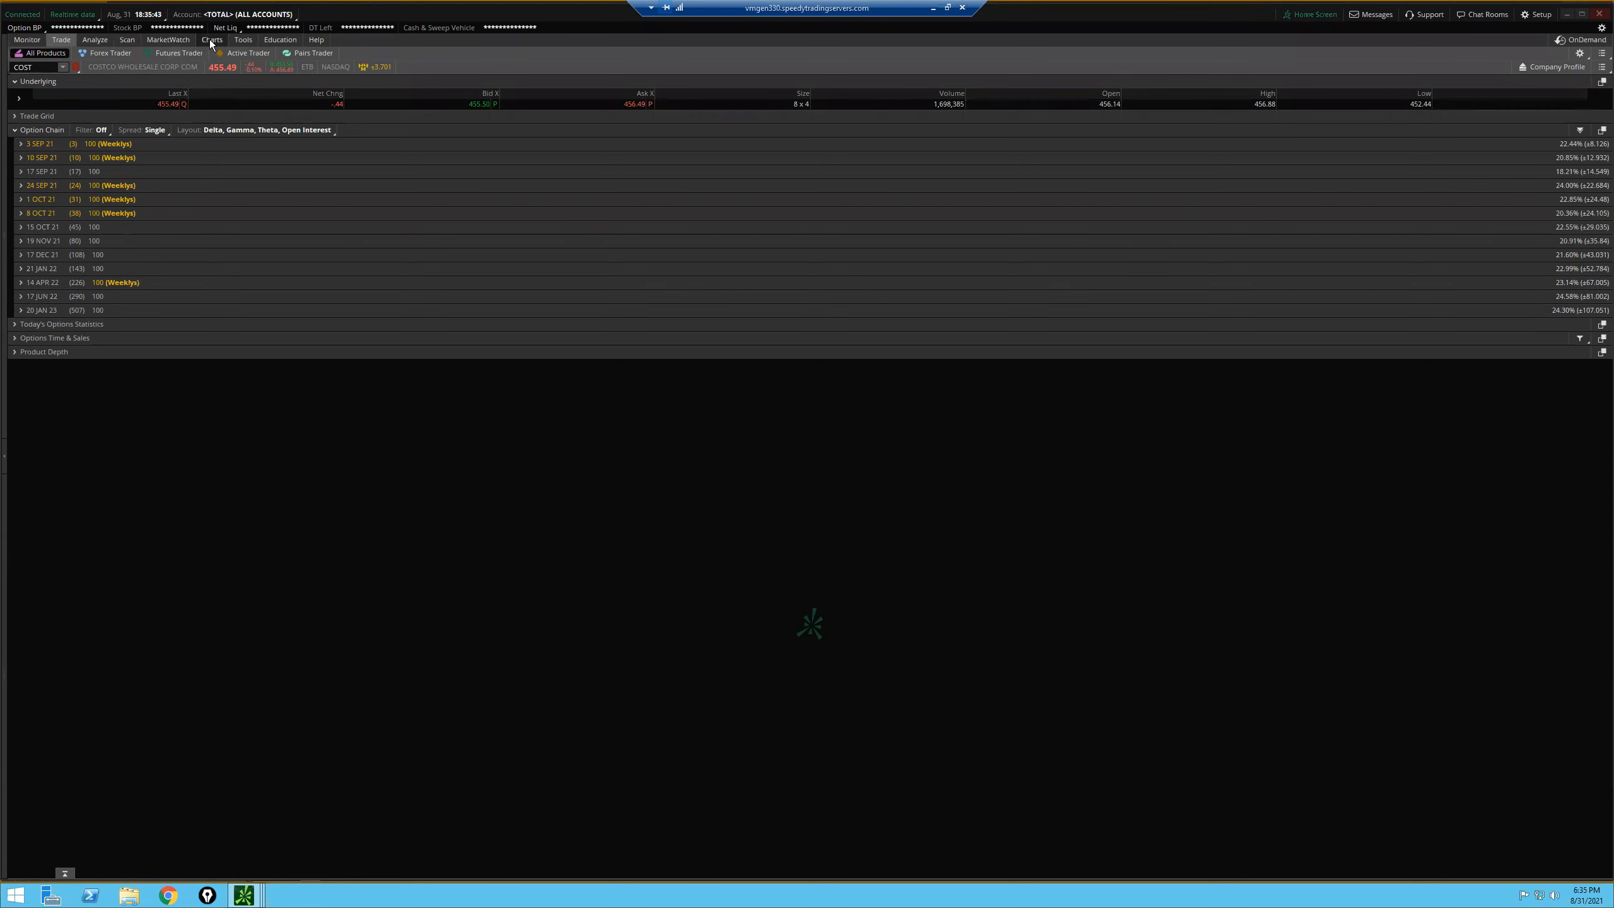
left_click(212, 39)
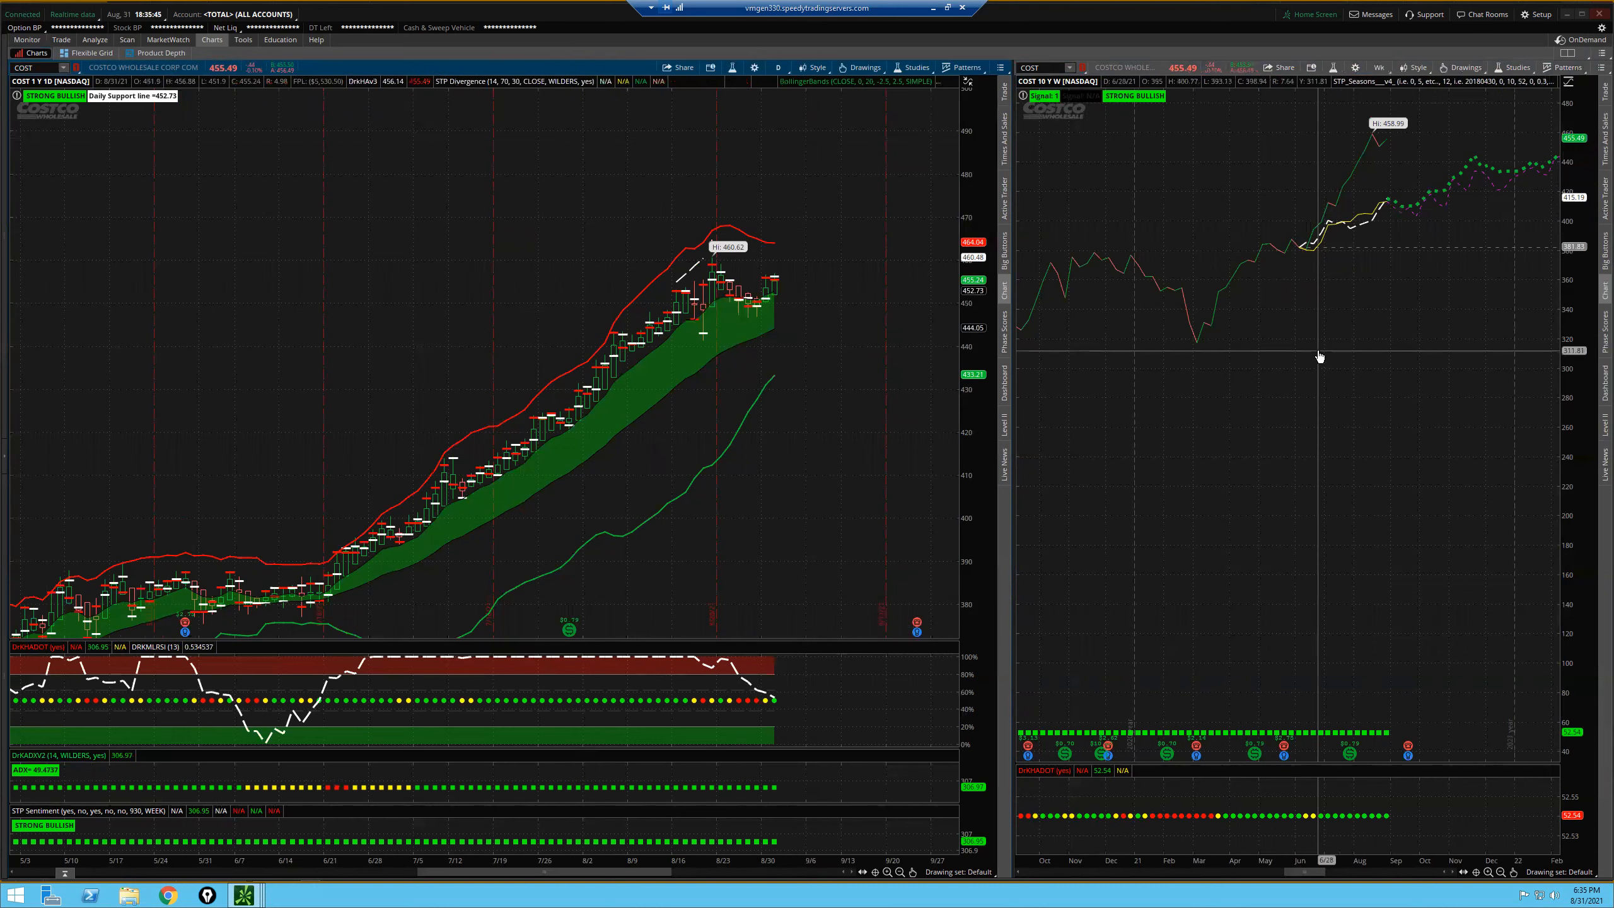